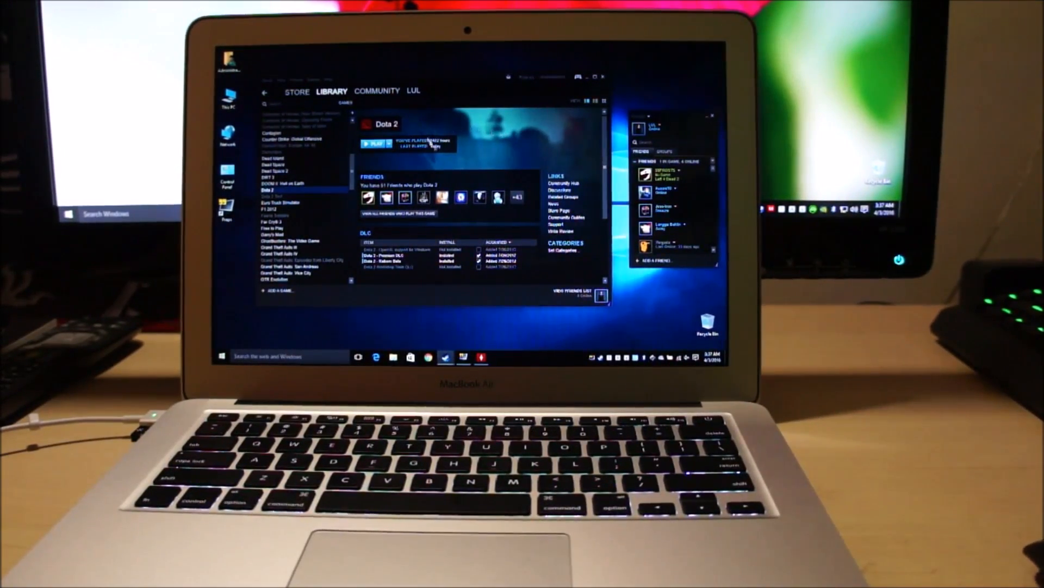
Launch Dota 2 from the Steam library with the Play button.
left_click(374, 143)
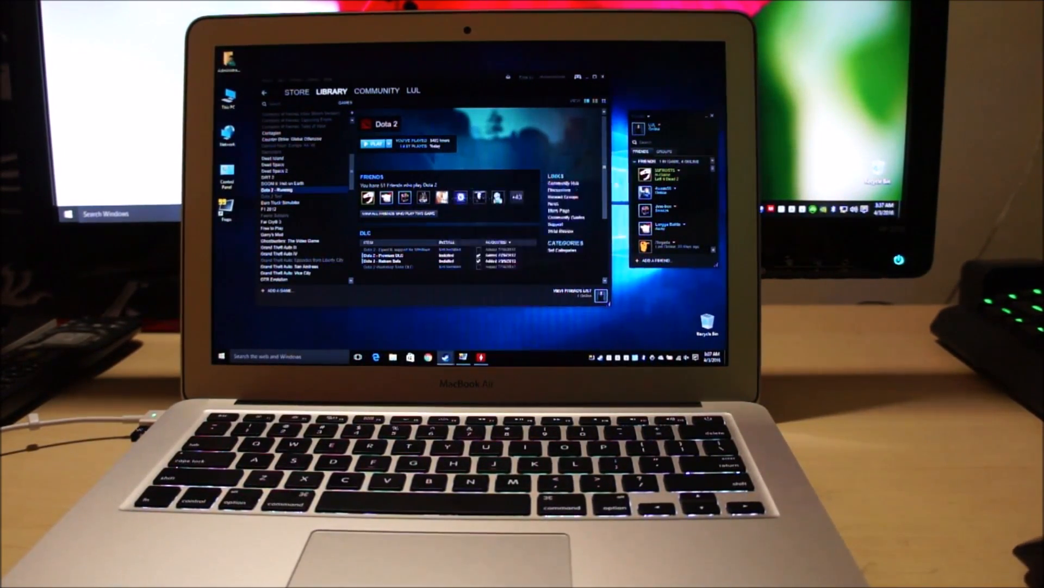
left_click(375, 142)
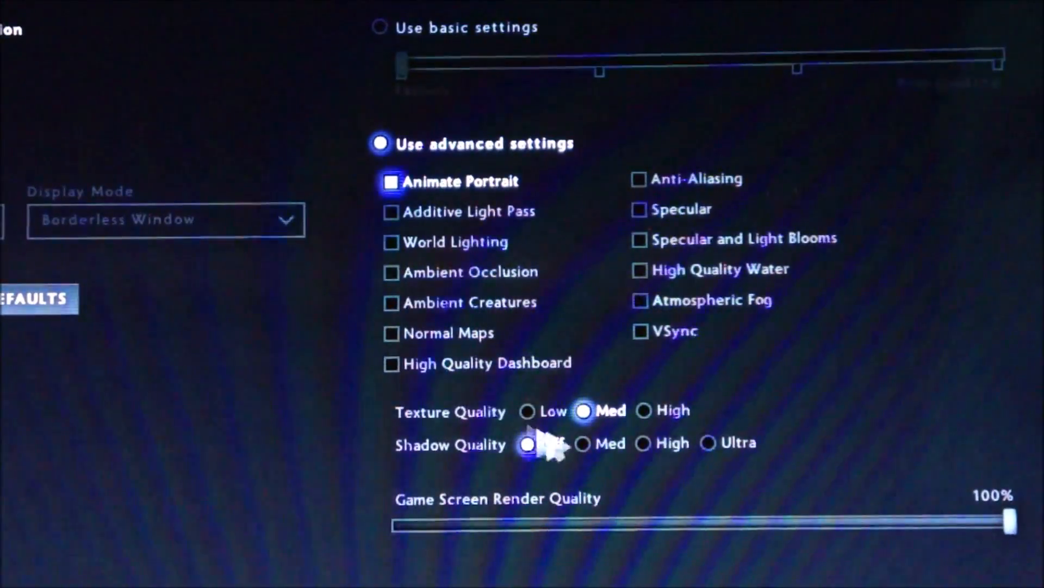
Set Dota 2 Shadow Quality to Off in advanced video settings.
left_click(528, 444)
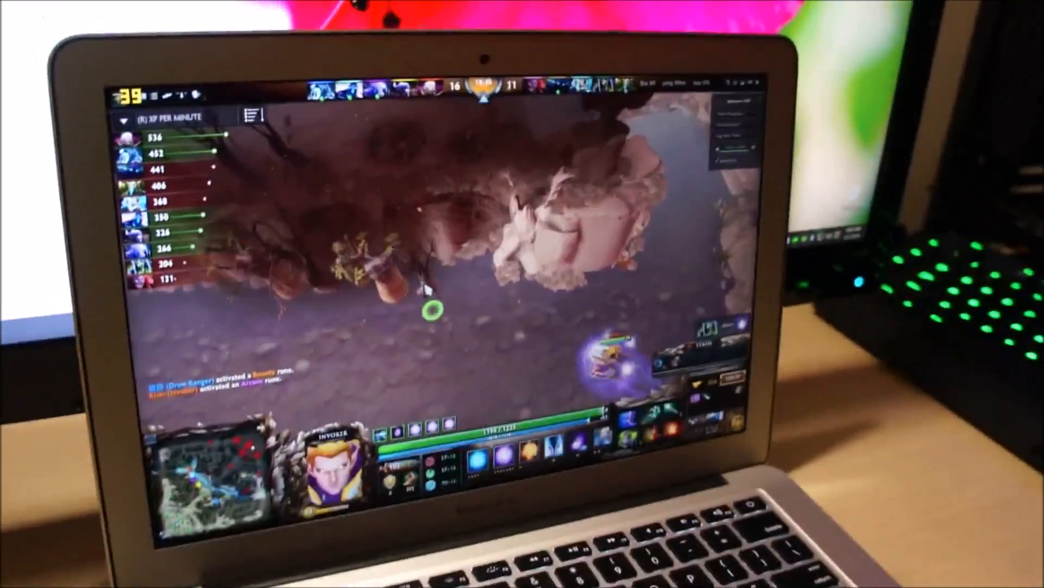
Switch to HWMonitor and scroll to the Intel Core i5 5250U temperature readings.
key("Super")
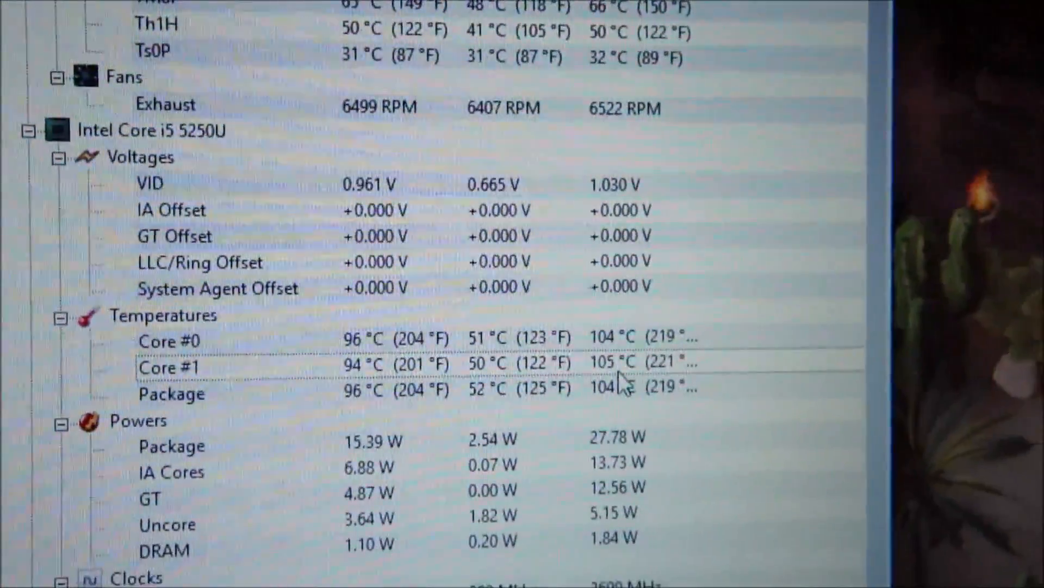
scroll("down", 3)
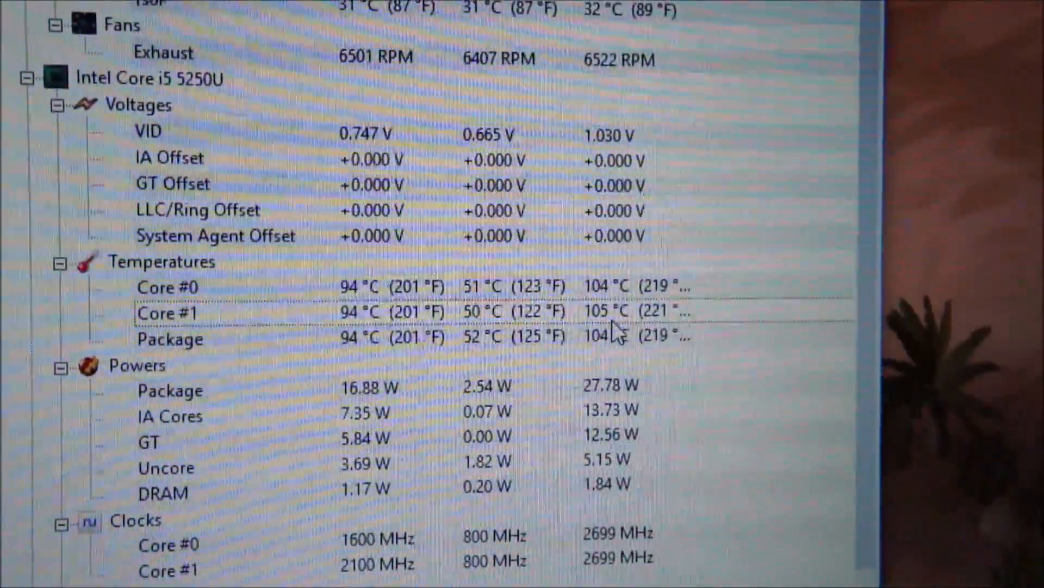
scroll("down", 3)
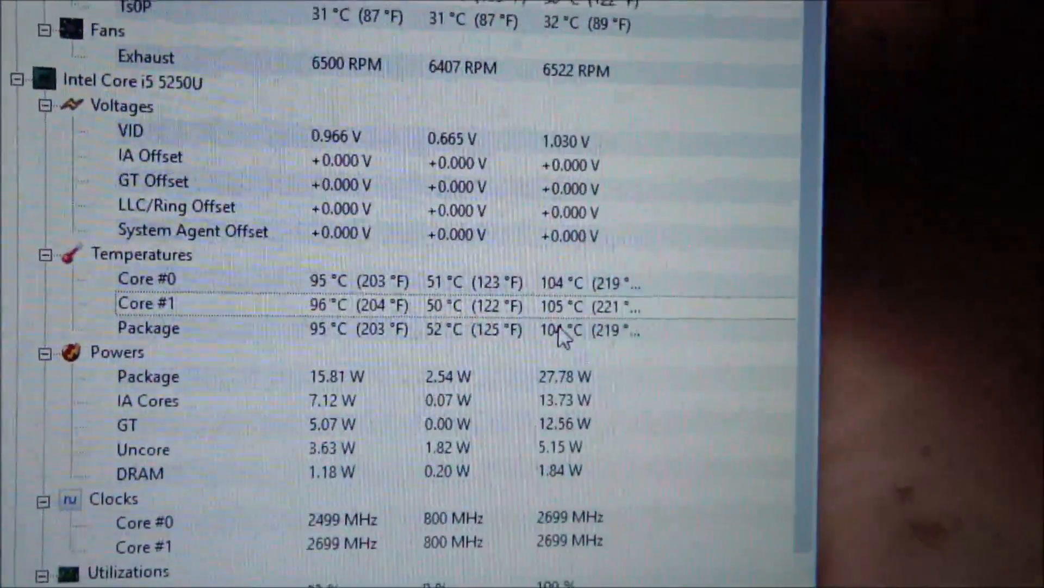
scroll("down", 3)
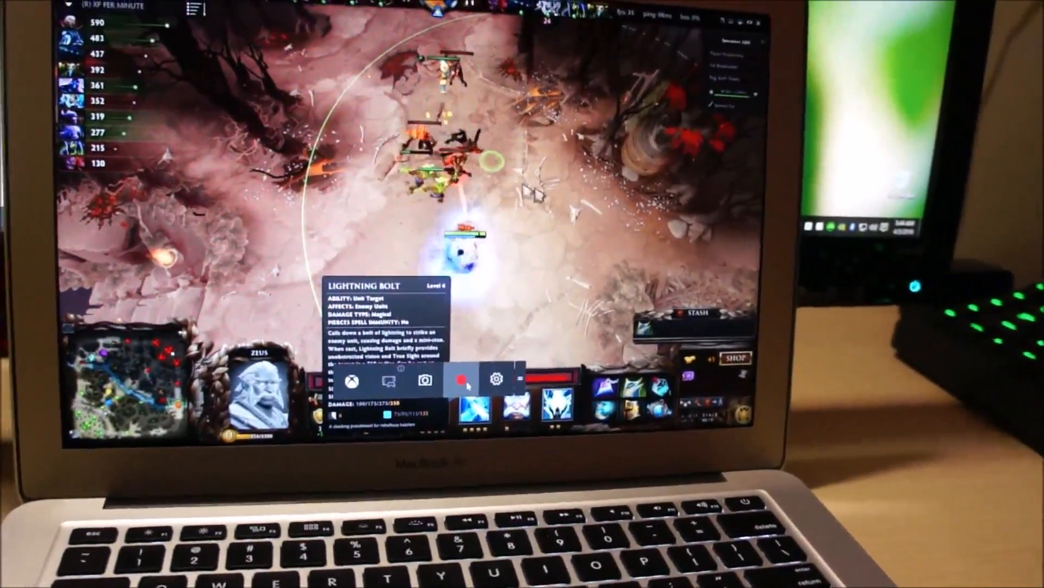
Record and save a short Game Bar clip of the Zeus match.
left_click(462, 381)
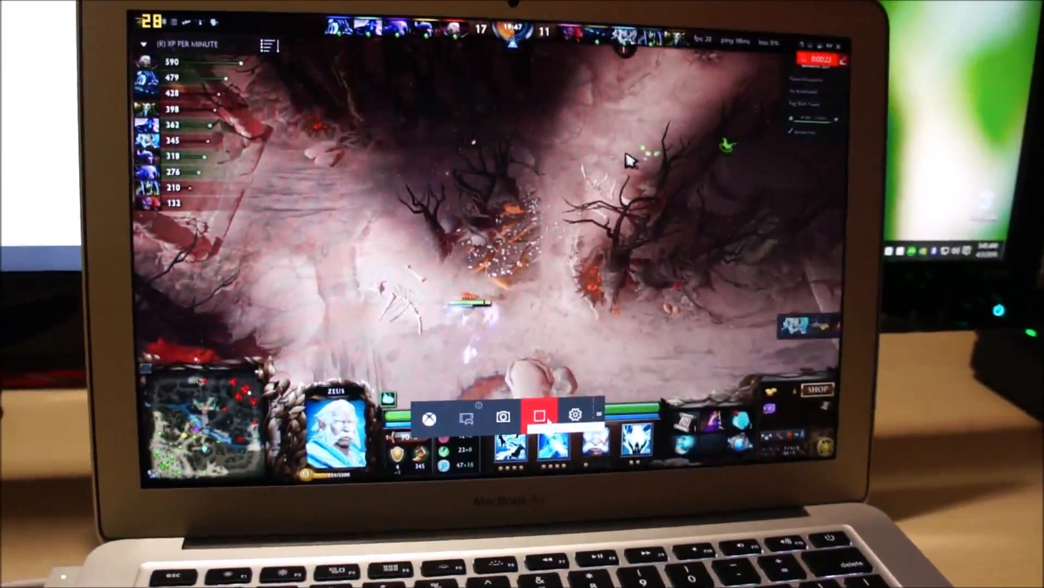
left_click(540, 416)
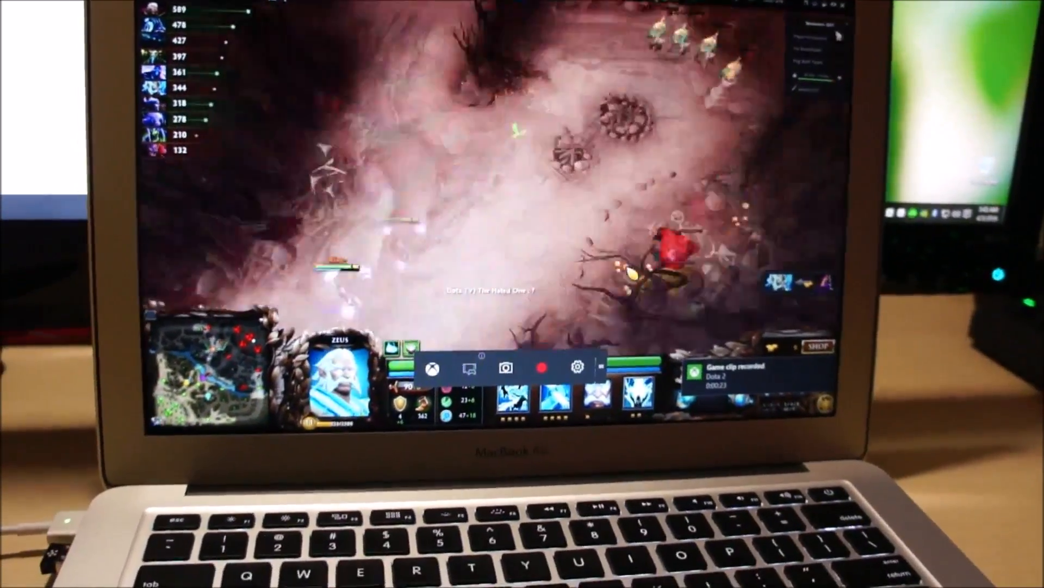